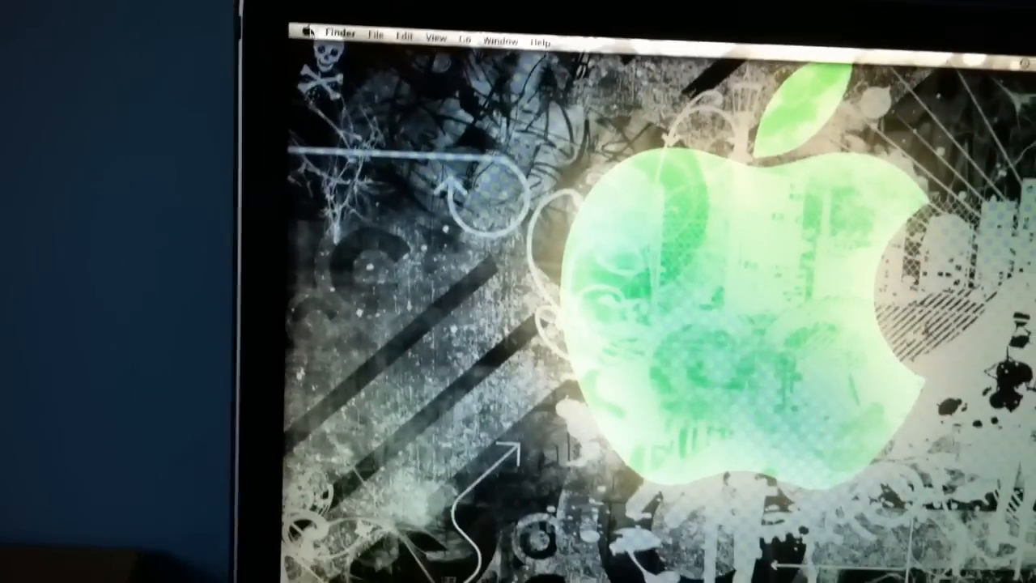
# Step: Show About This Mac: Mac OS X Version 10.7, Core 2 Duo, 4 GB memory, Lion startup disk
pyautogui.click(304, 32)
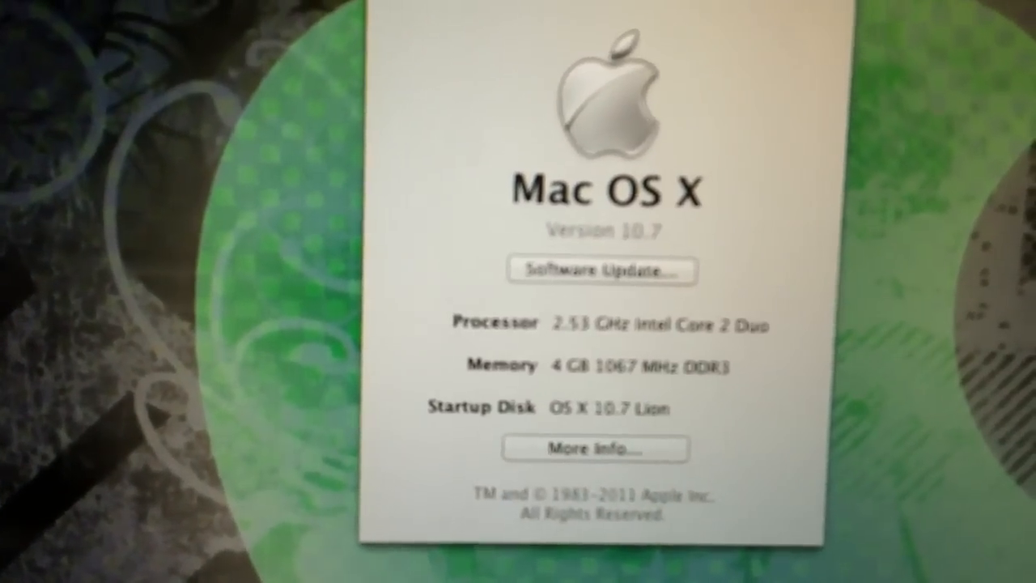